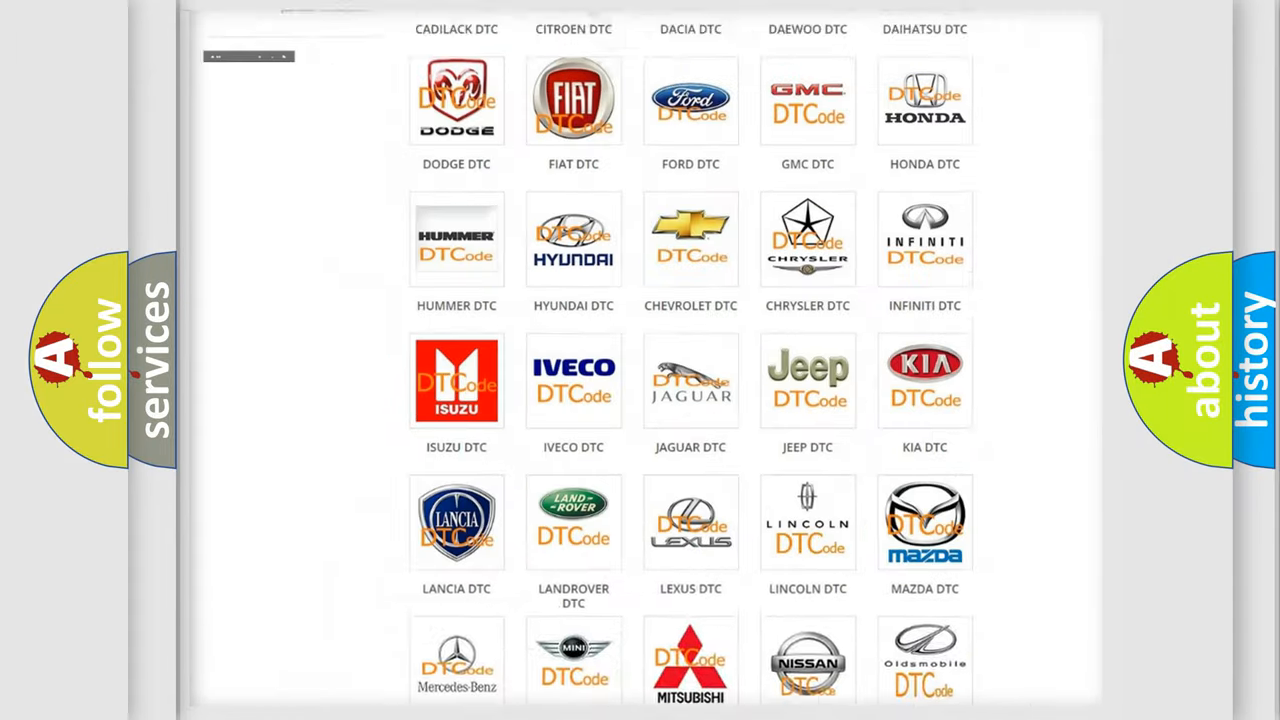
Step: Open the FIAT DTC page and scroll through its diagnostic code subcategory list and back
scroll("up", 3)
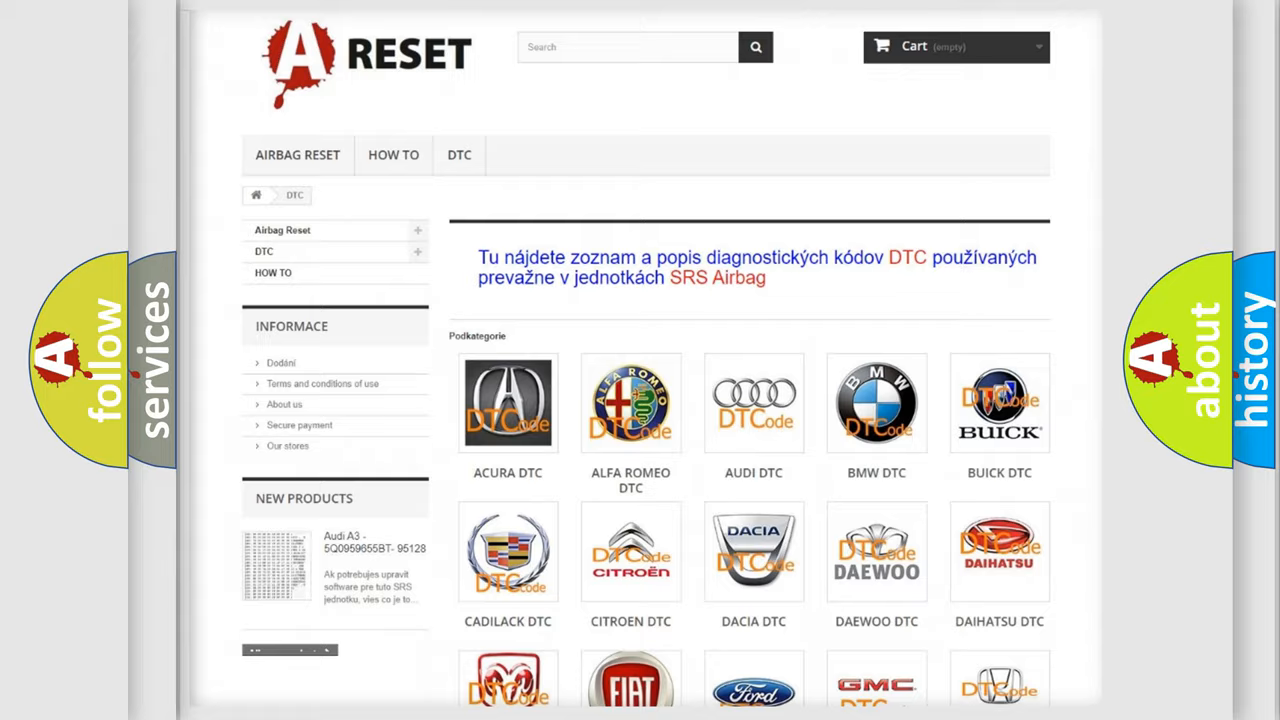
scroll("down", 3)
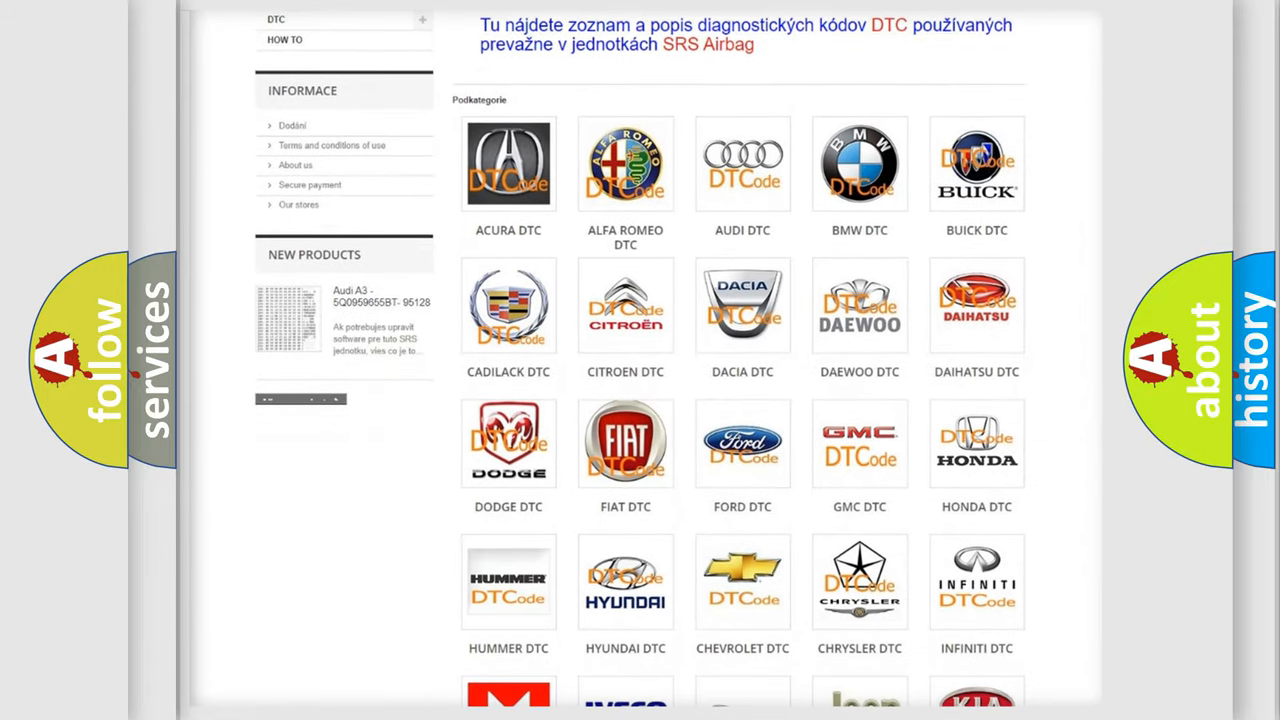
mouse_move(625, 440)
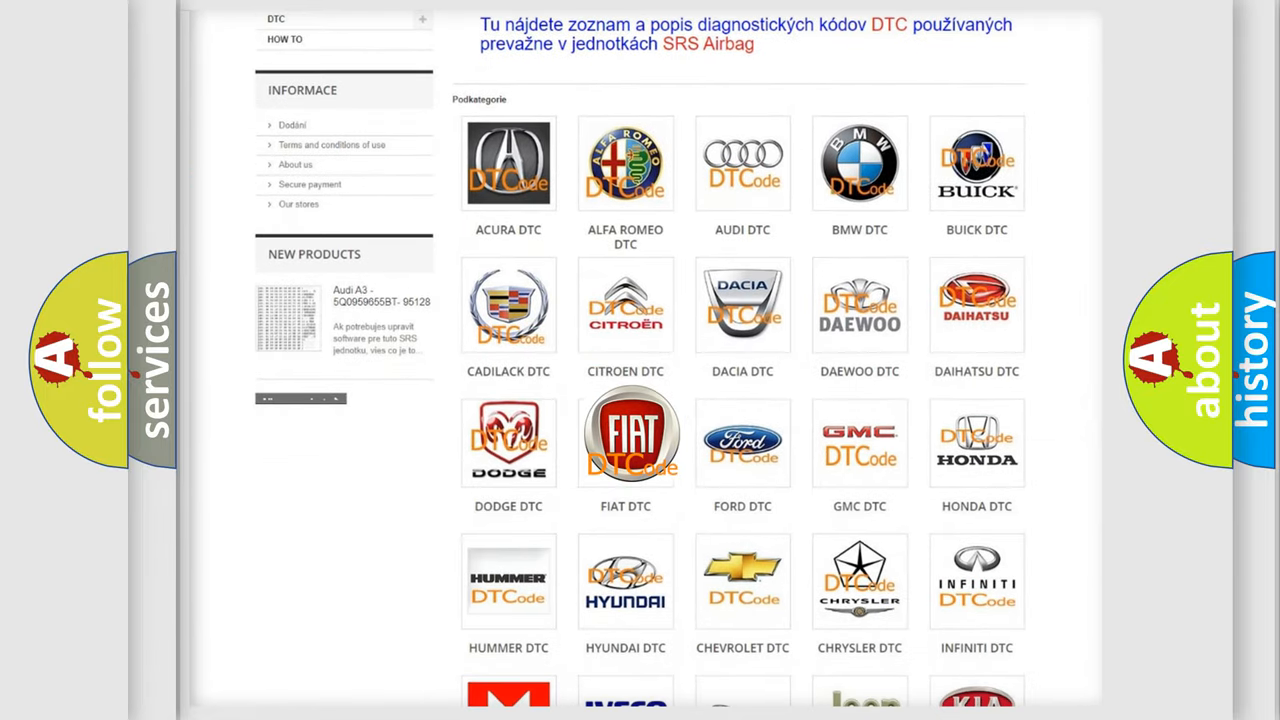
left_click(625, 441)
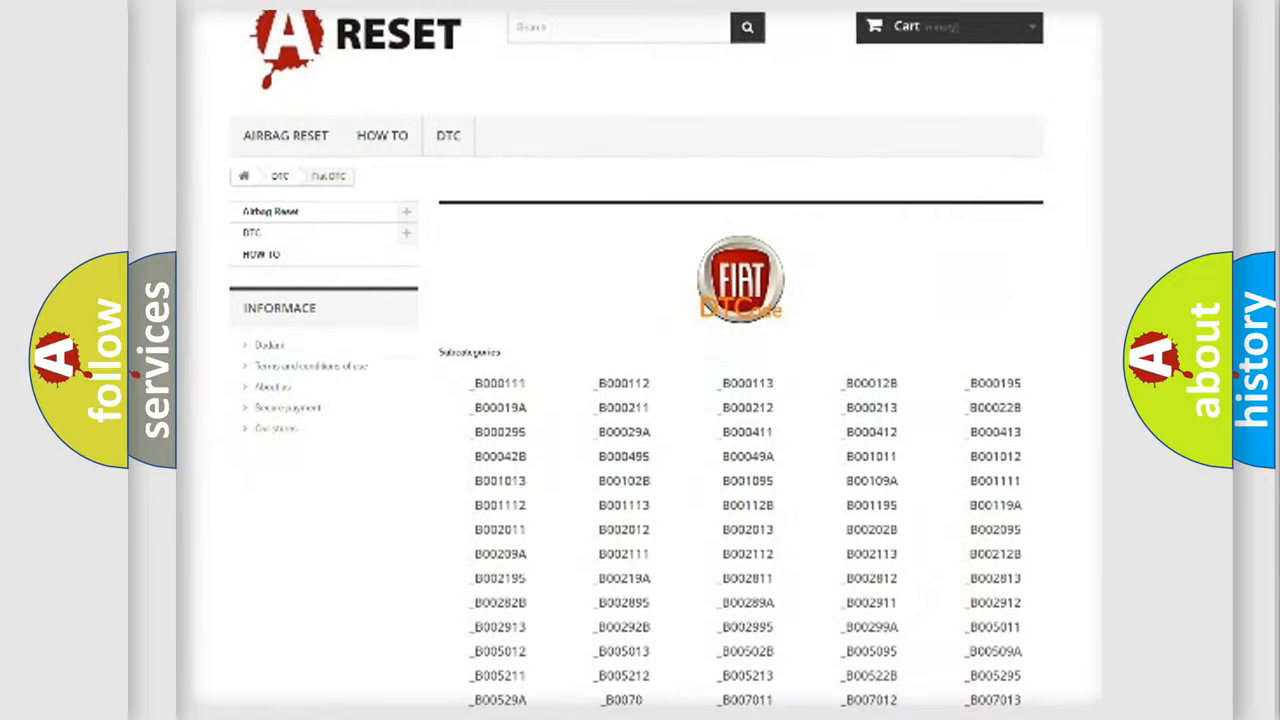
scroll("down", 3)
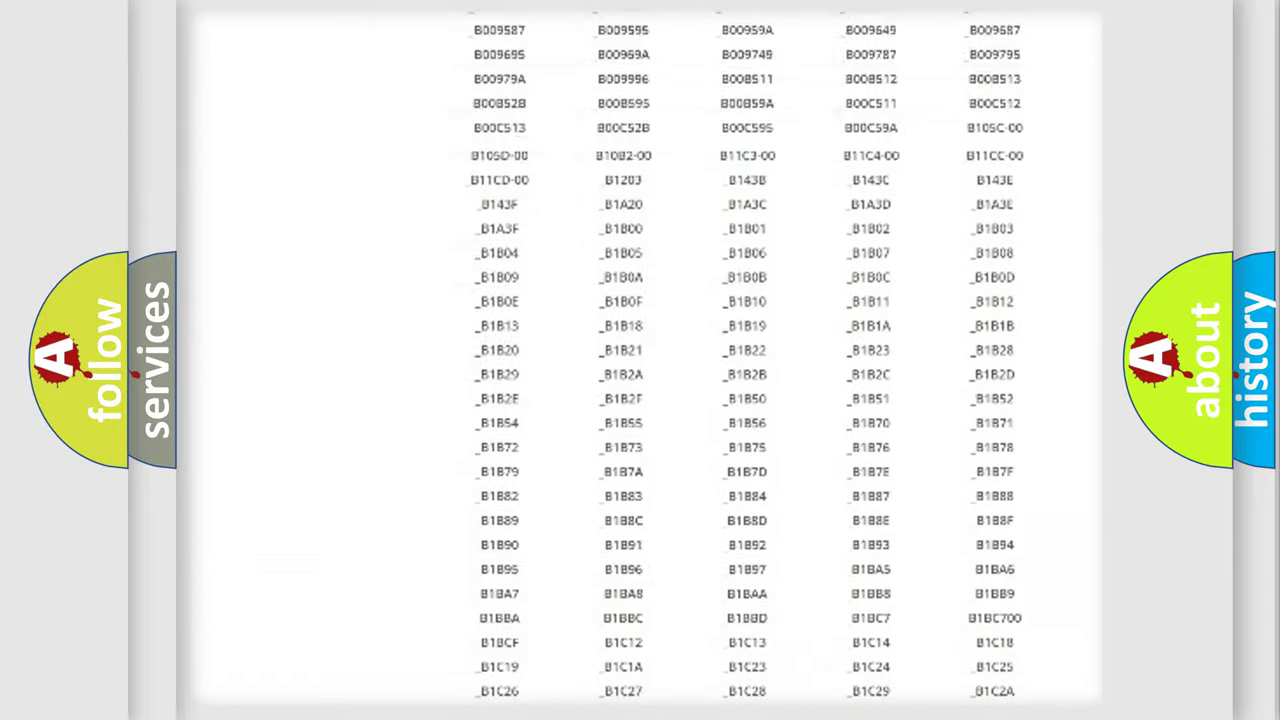
scroll("up", 3)
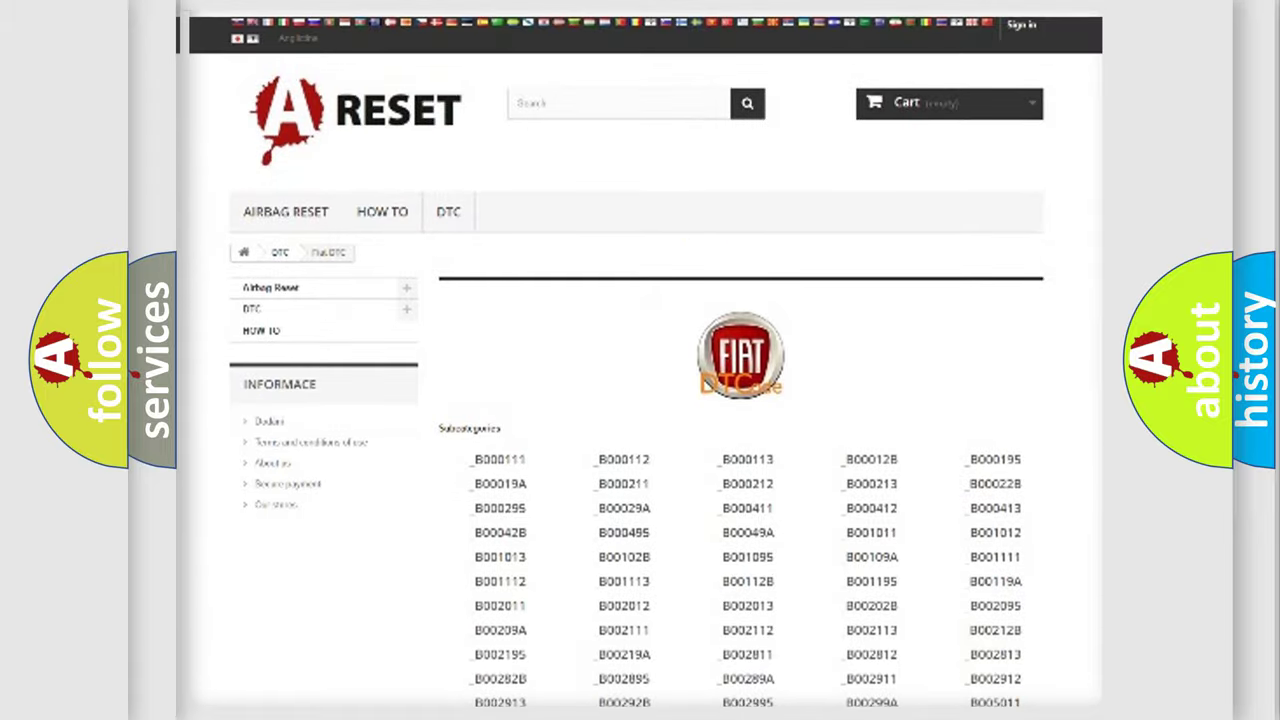